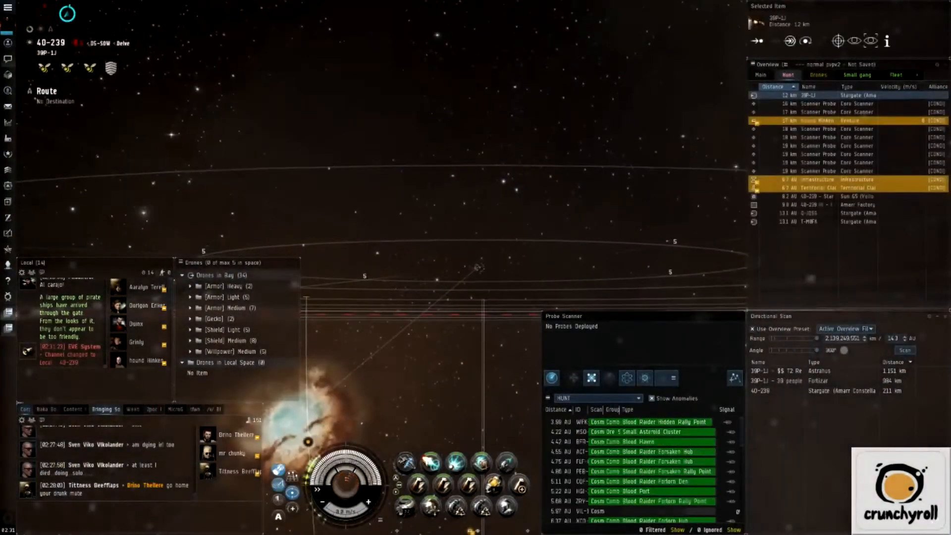
Scan the Venture's surroundings, warp to the Moon 1 site 4.55 AU away and launch two Gecko drones.
click(904, 350)
text(3)
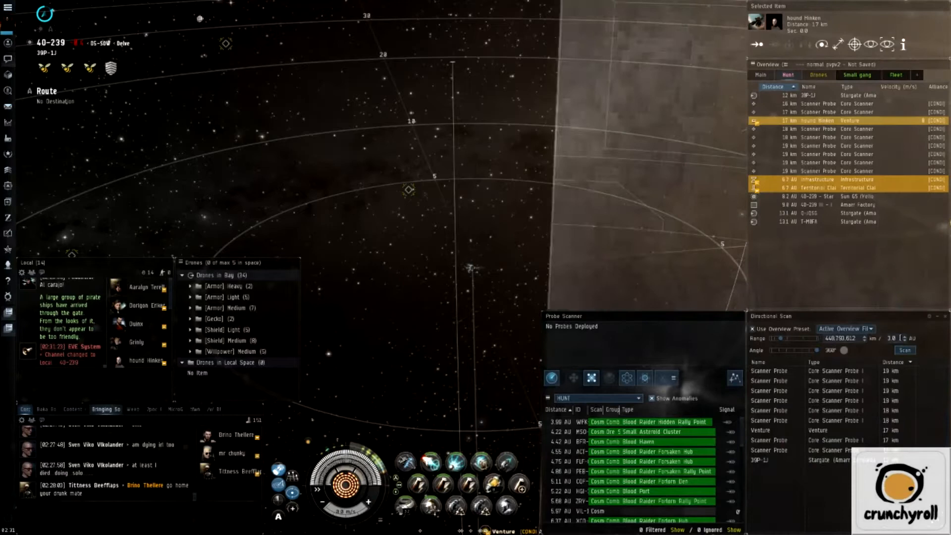
click(923, 335)
text(4.7)
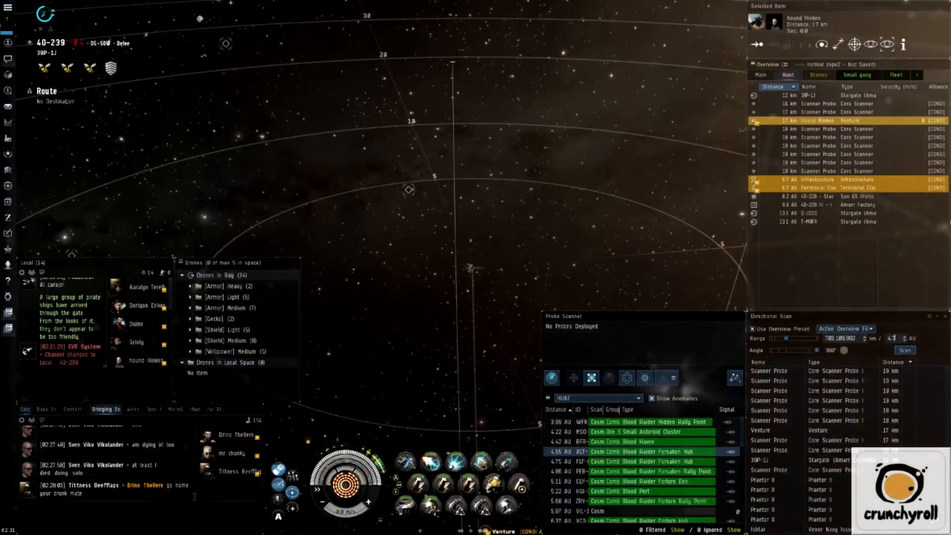
click(650, 452)
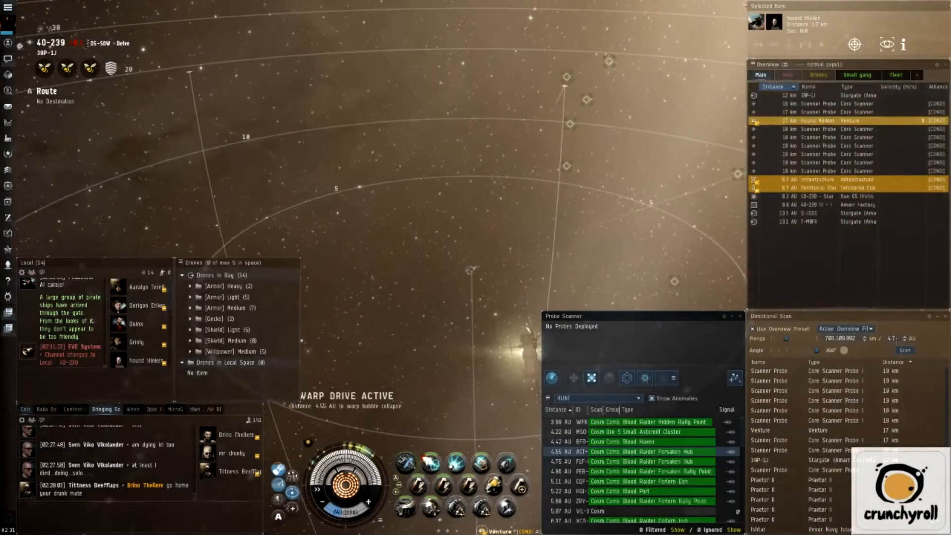
right_click(607, 191)
text(8)
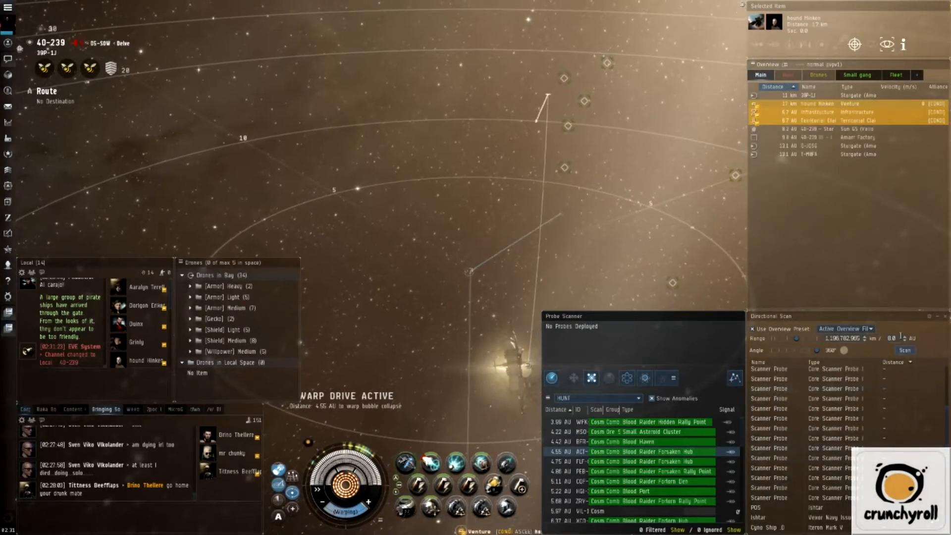
click(905, 350)
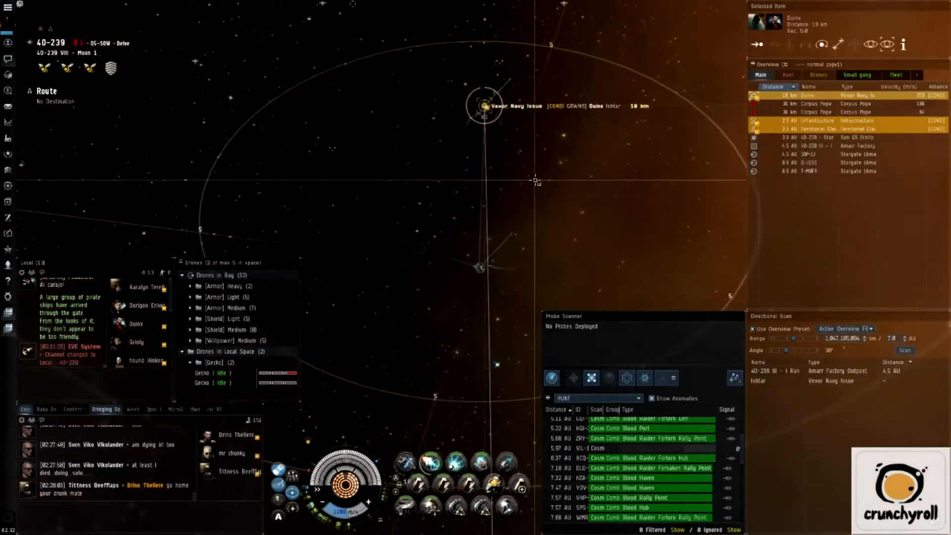
Lock and engage the Vexor Navy Issue until the Stratios is destroyed.
right_click(766, 21)
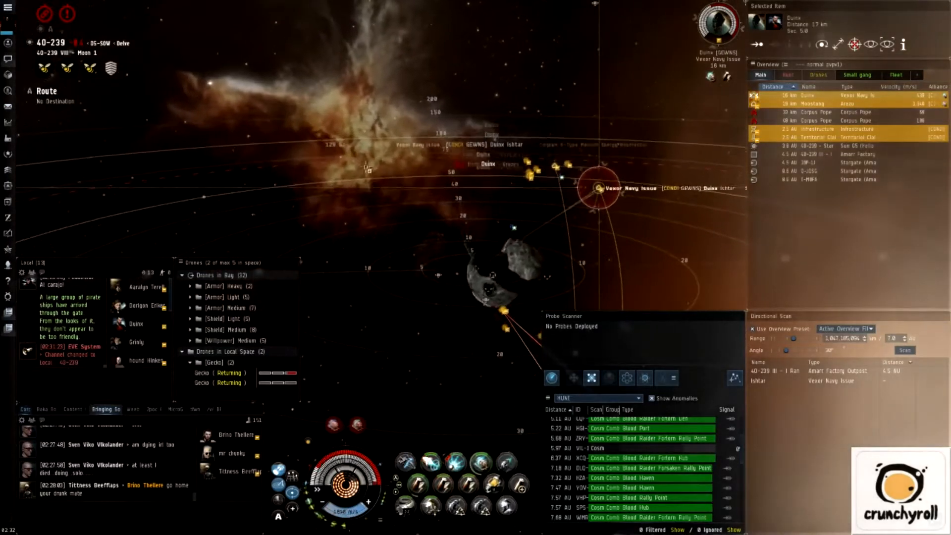
right_click(212, 362)
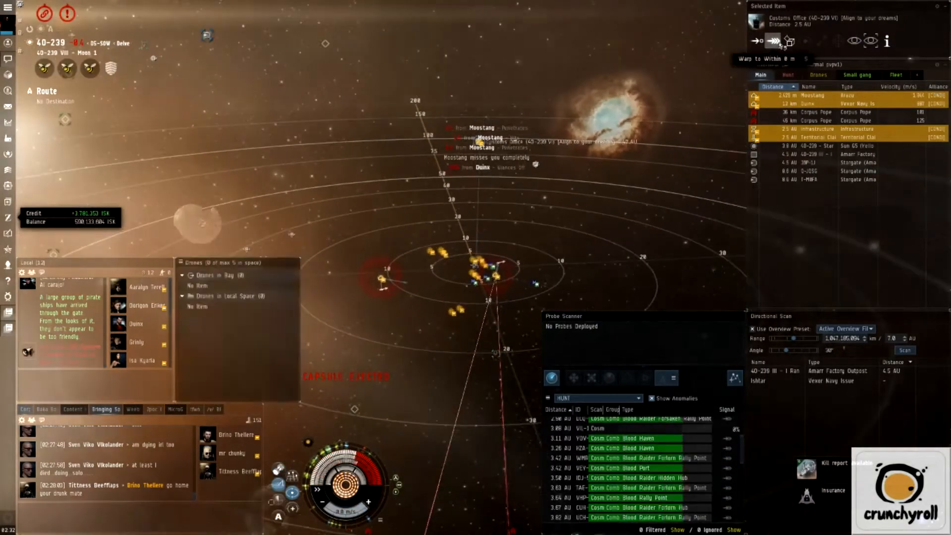
Warp the capsule to within 0 m of the customs office and start replying in chat.
click(772, 42)
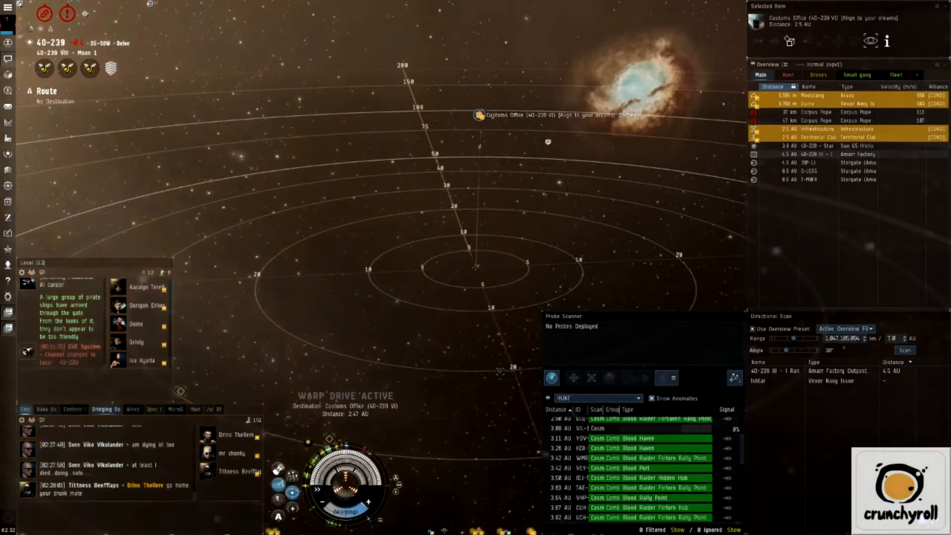
text(not like t)
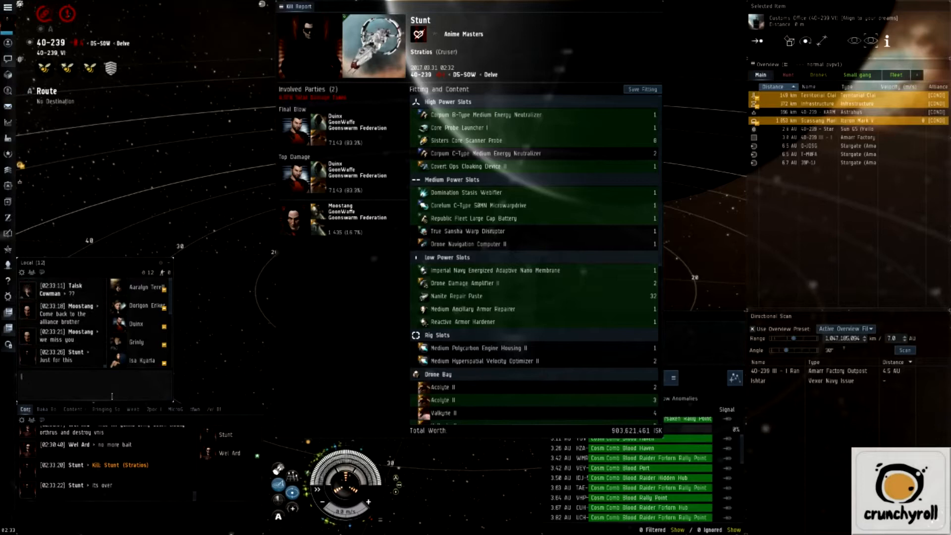
Post a local-chat message vowing never to rejoin, then move the capsule on.
text(For th)
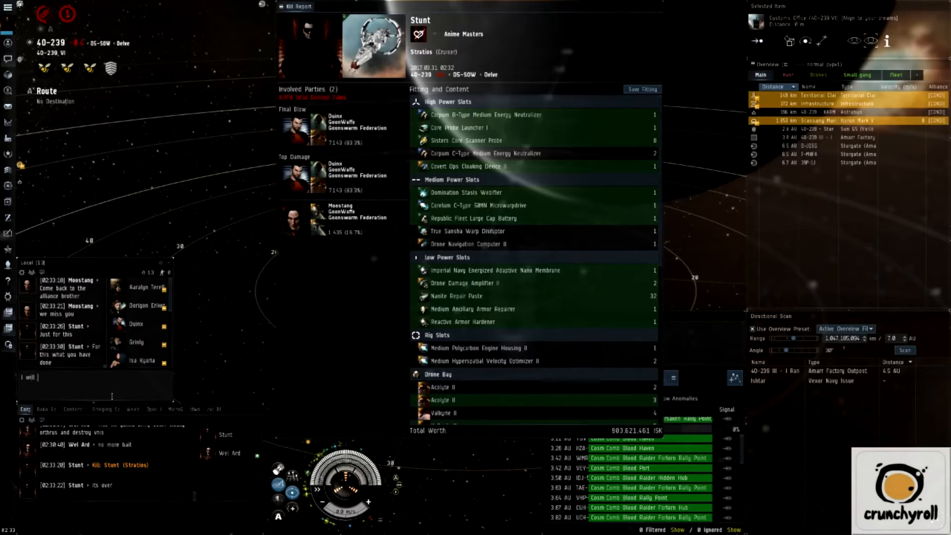
text(never re)
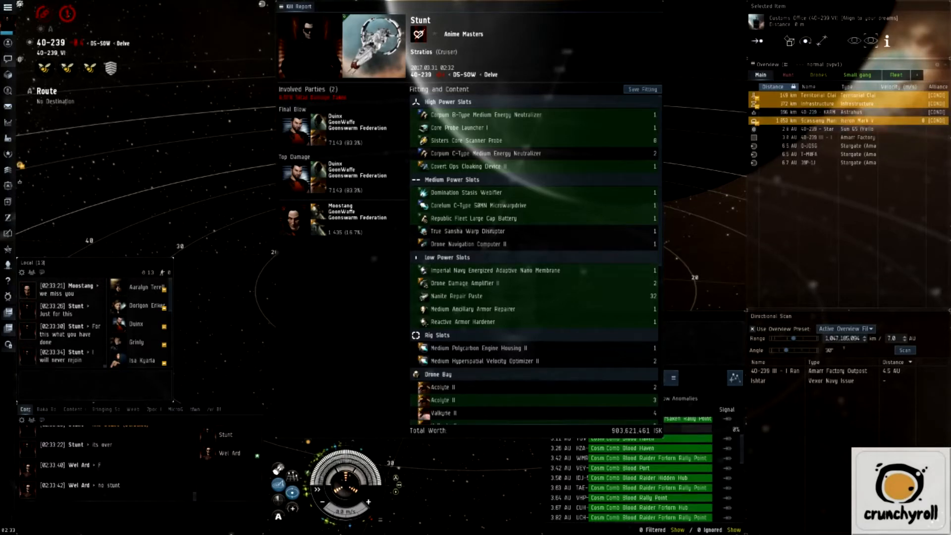
click(819, 154)
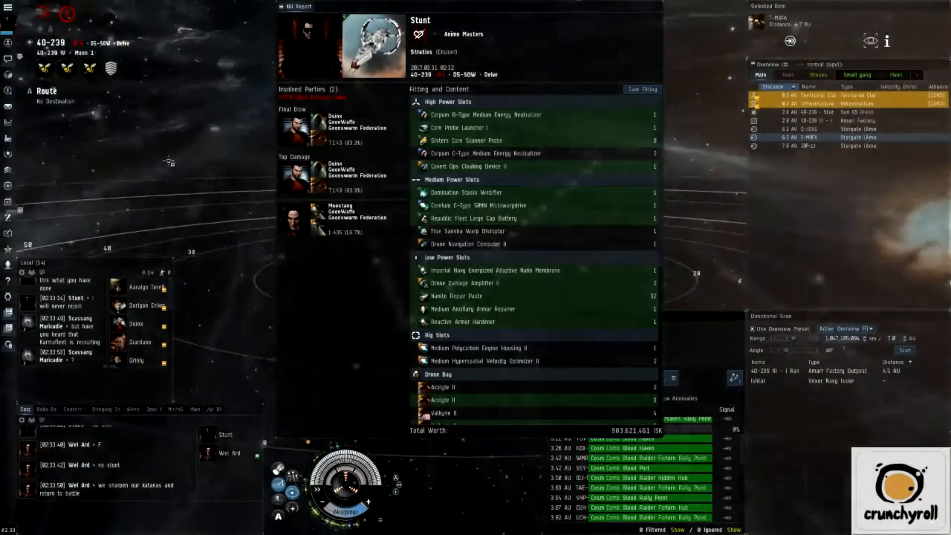
scroll(down, 3)
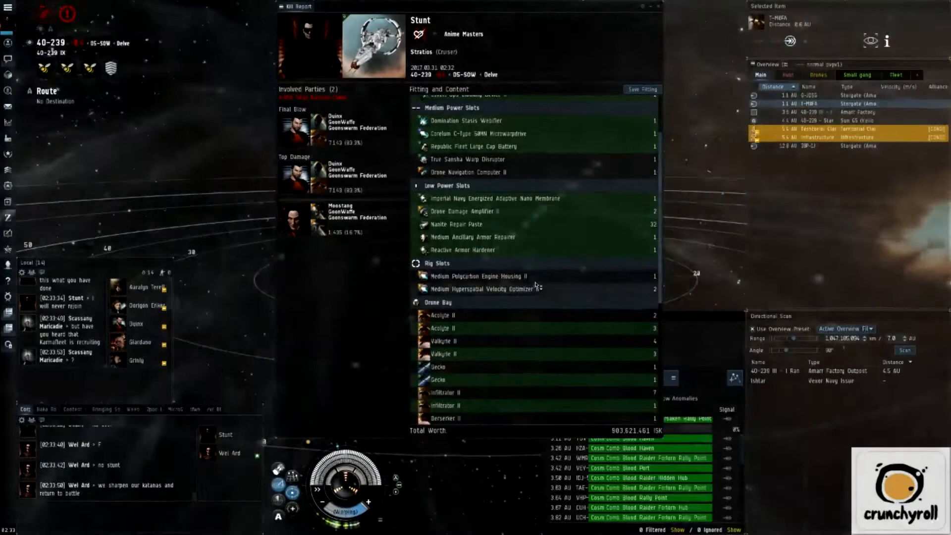
scroll(down, 3)
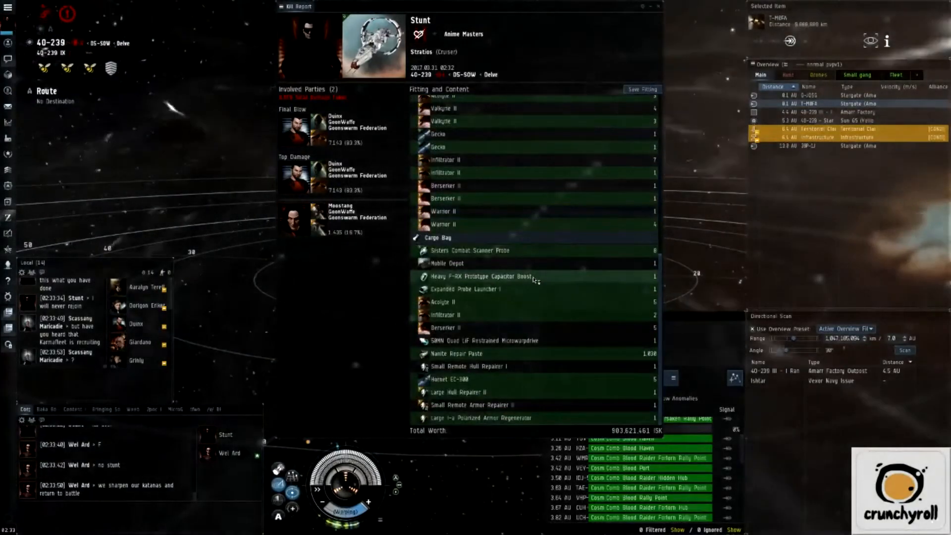
scroll(up, 3)
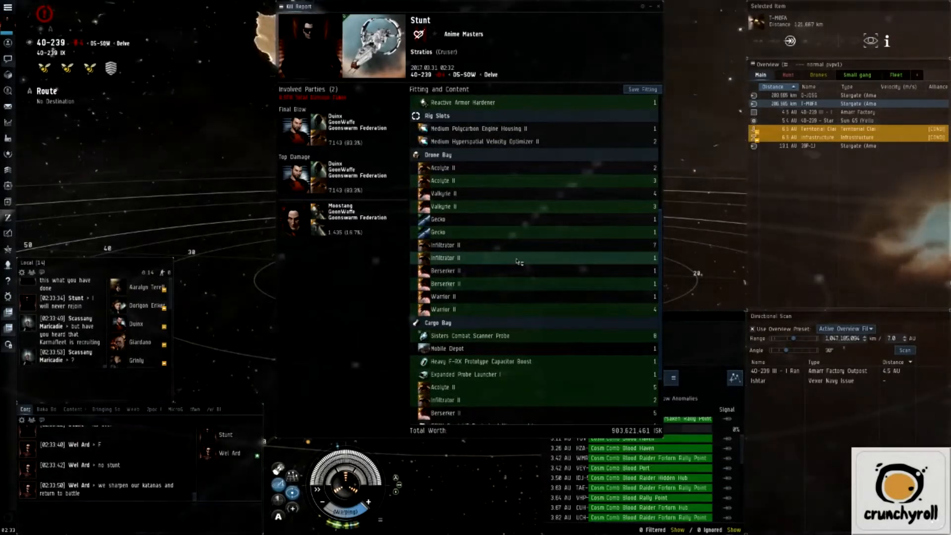
scroll(down, 3)
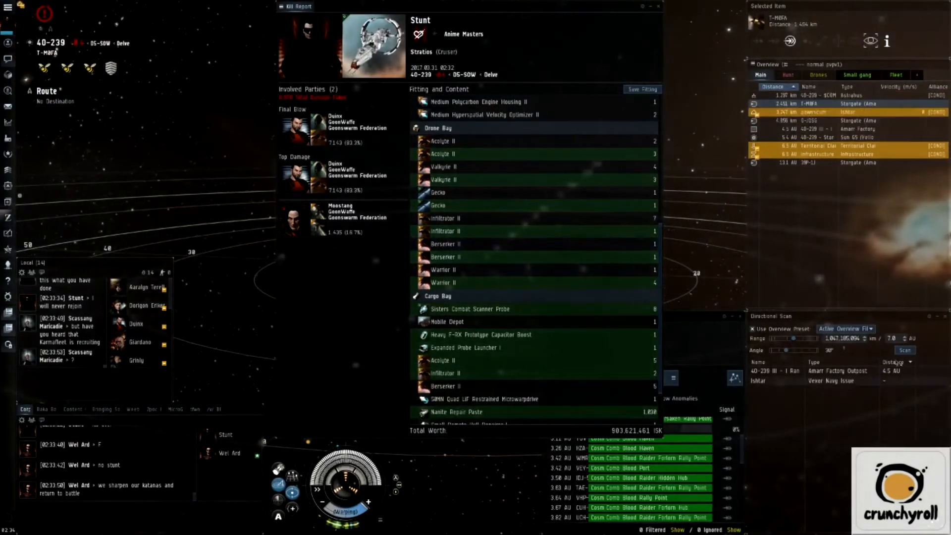
click(904, 349)
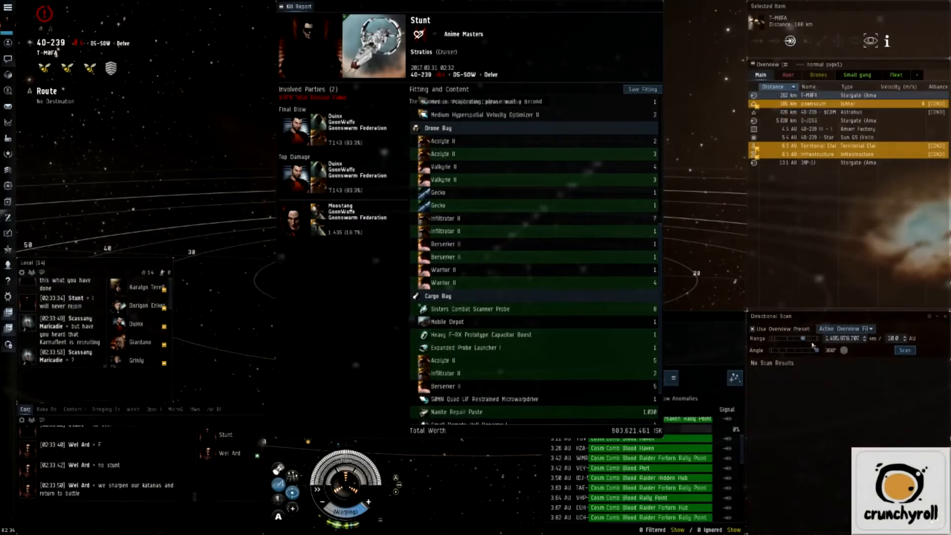
click(905, 349)
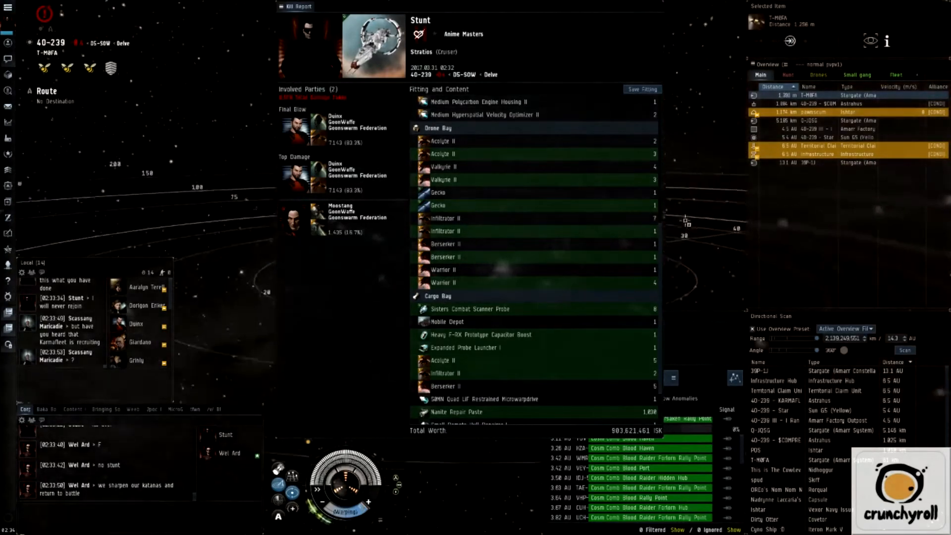
scroll(up, 3)
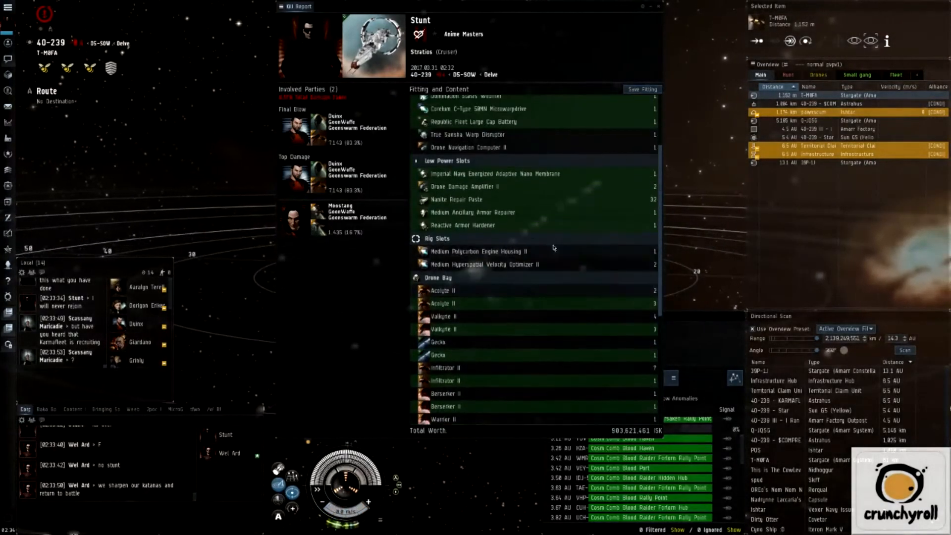
scroll(up, 3)
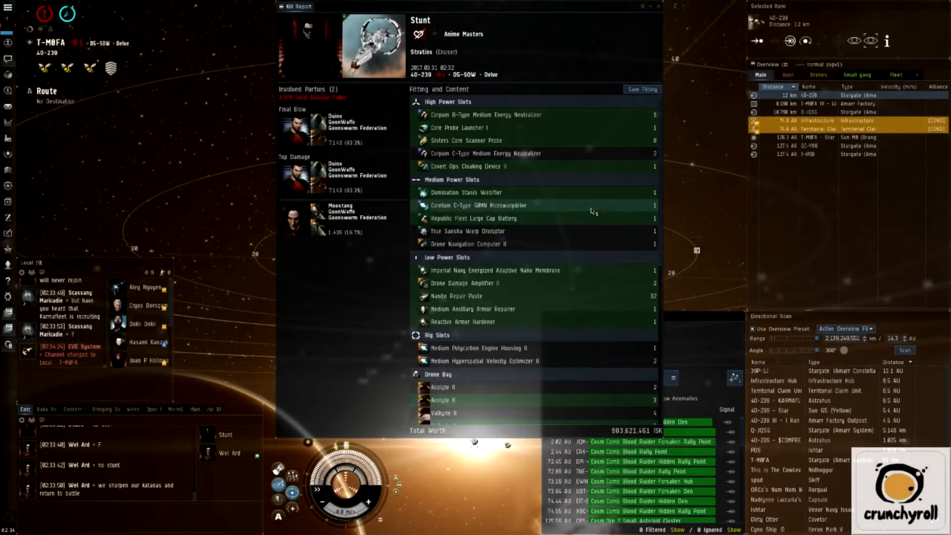
mouse_move(328, 161)
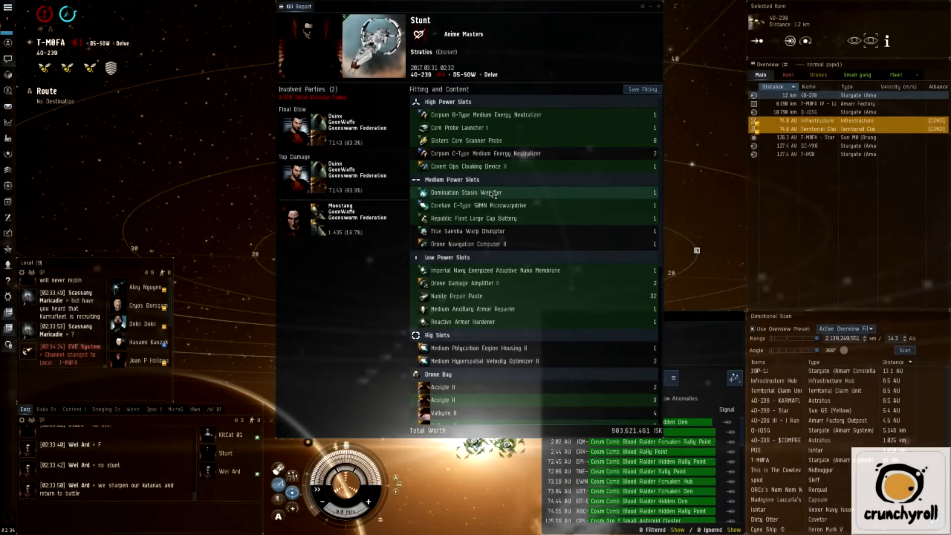
mouse_move(679, 205)
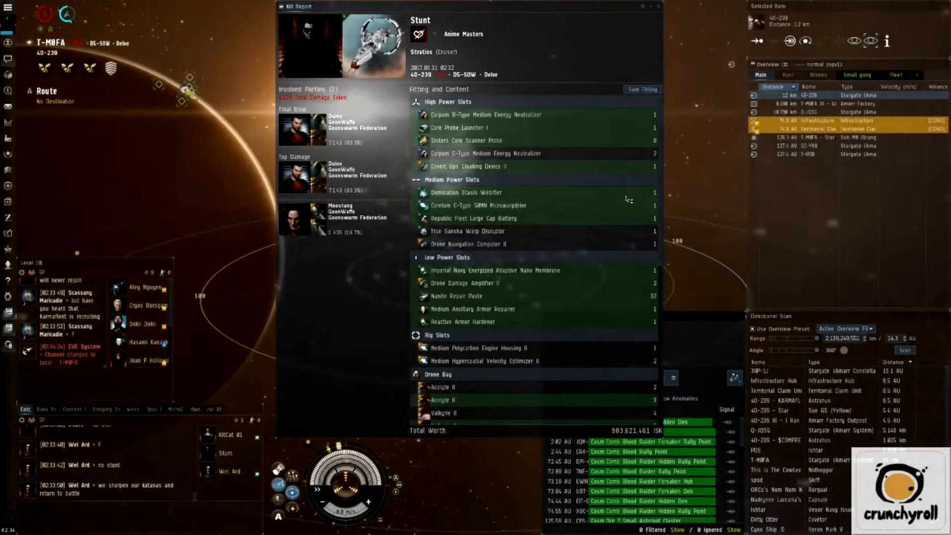
Bring the kill report back to the top to reach attacker Moostang under Involved Parties.
scroll(up, 3)
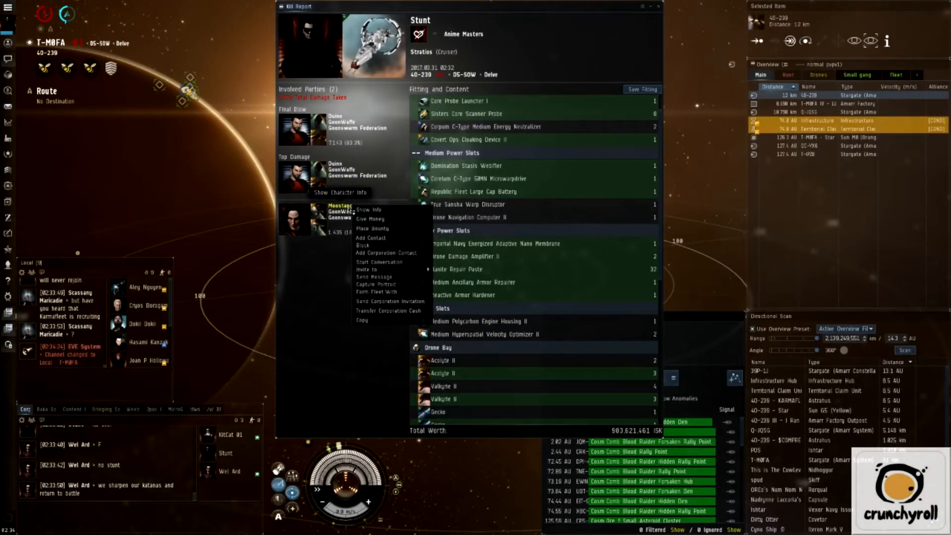
View Moostang's character info and add Moostang as a contact.
click(369, 209)
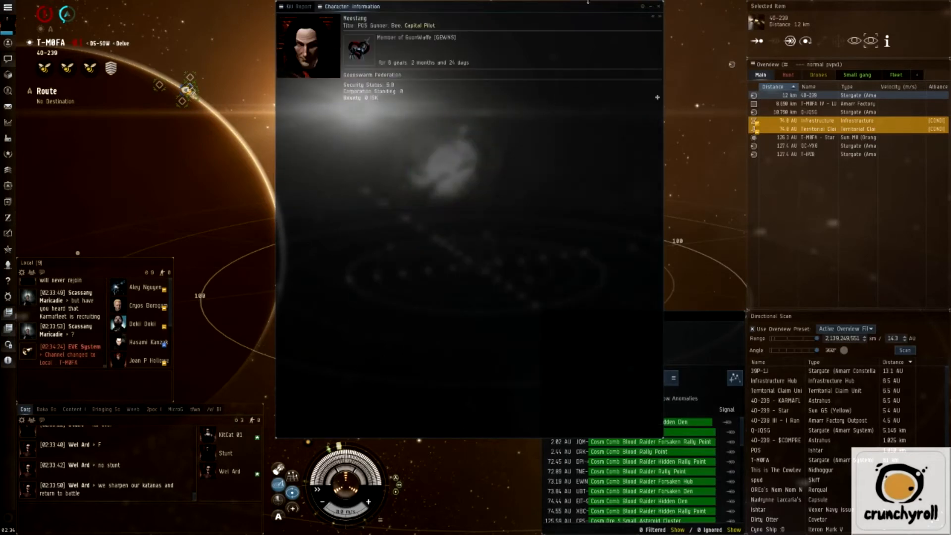
click(297, 7)
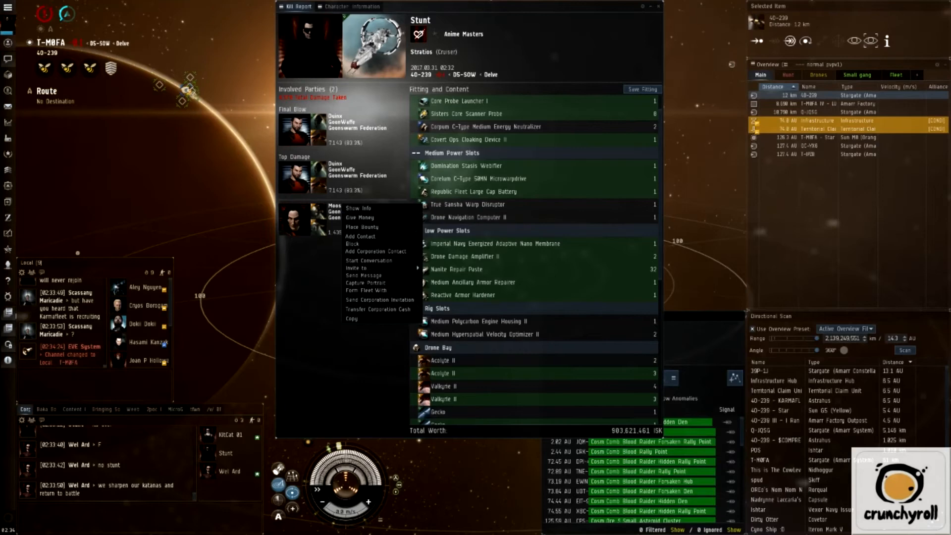
click(360, 236)
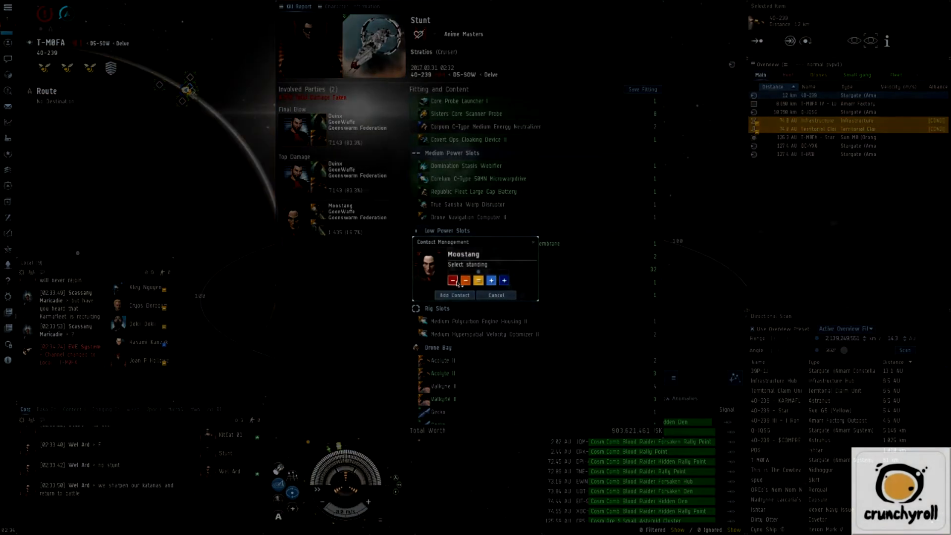
Add attacker Duinx as a contact with a chosen standing.
right_click(315, 128)
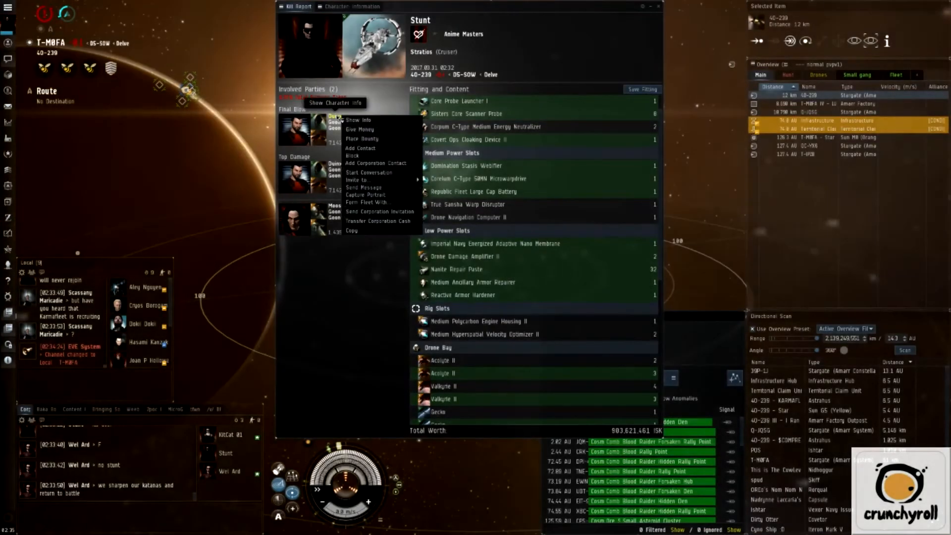
click(360, 148)
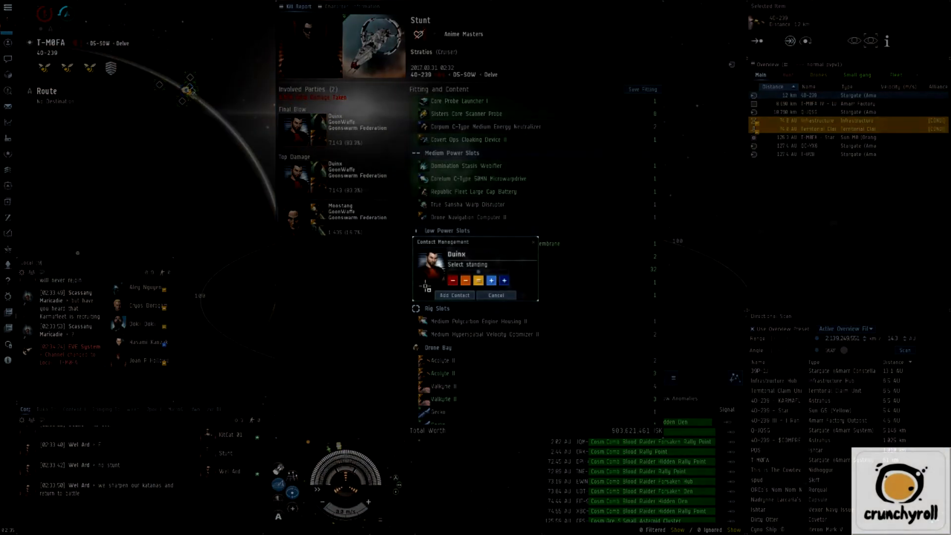
click(495, 296)
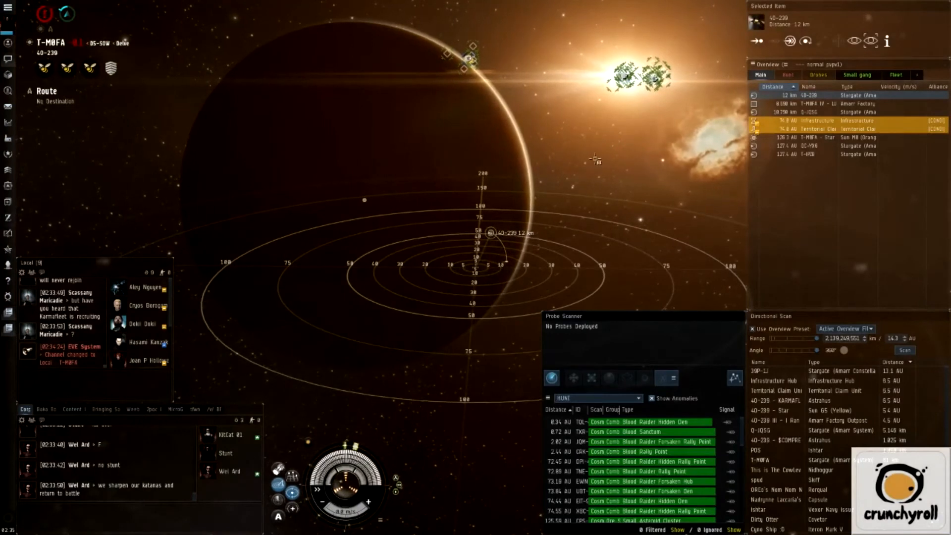
Select a stargate, then reopen the Stratios kill report from chat and review its drone bay and cargo.
click(809, 146)
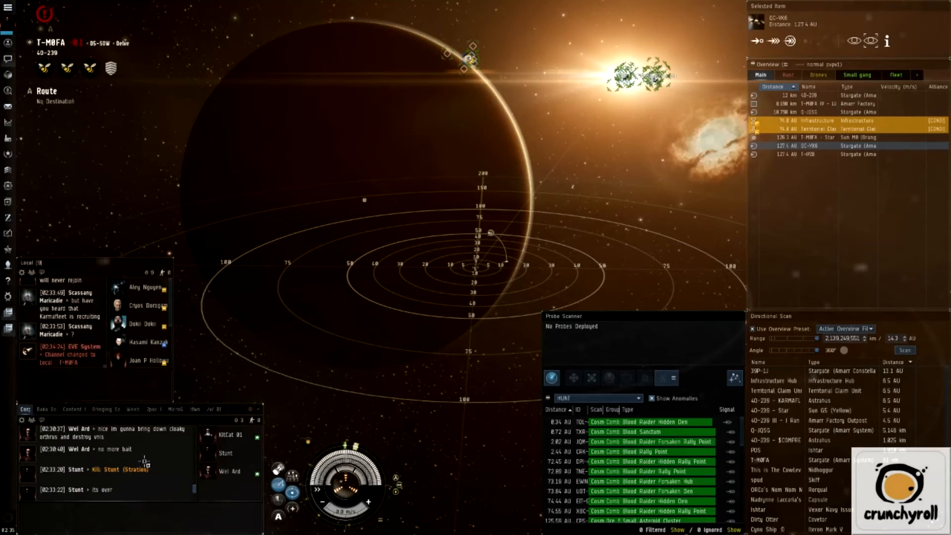
click(121, 468)
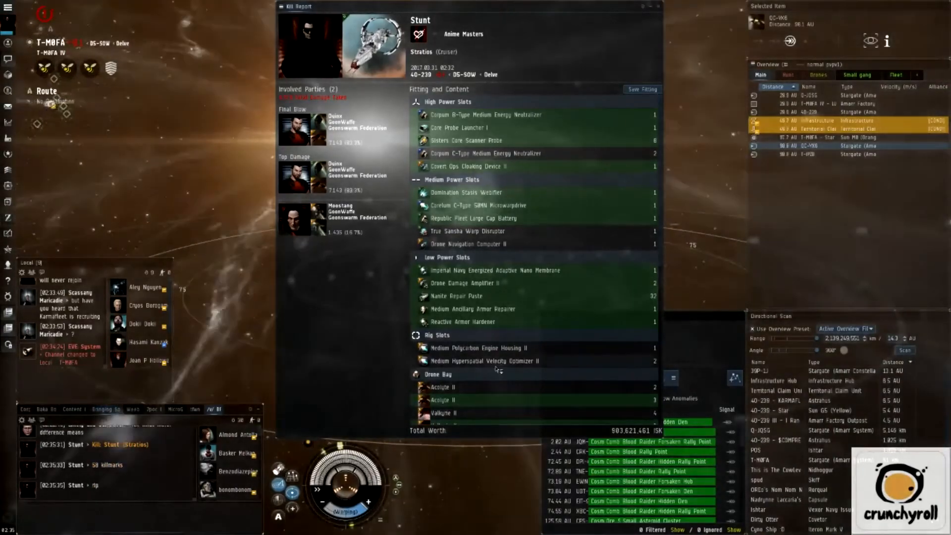
scroll(down, 3)
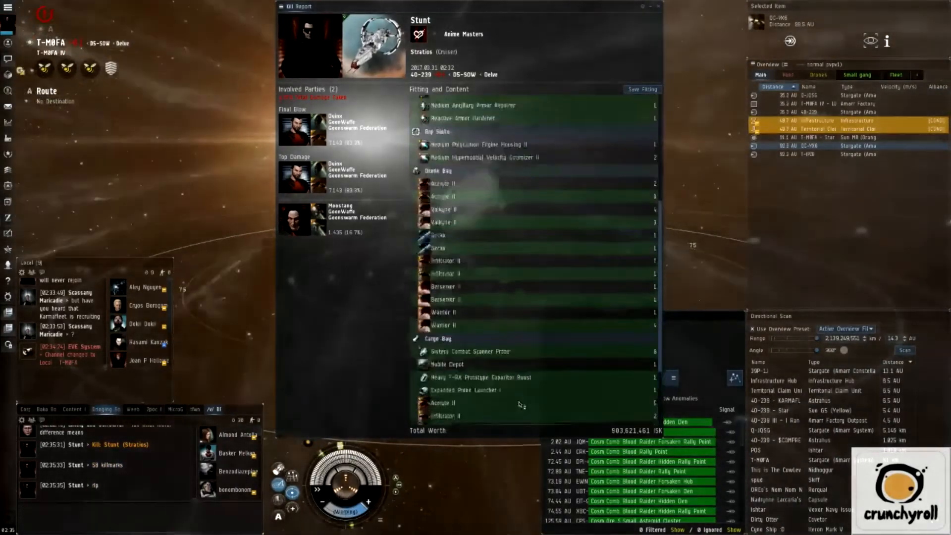